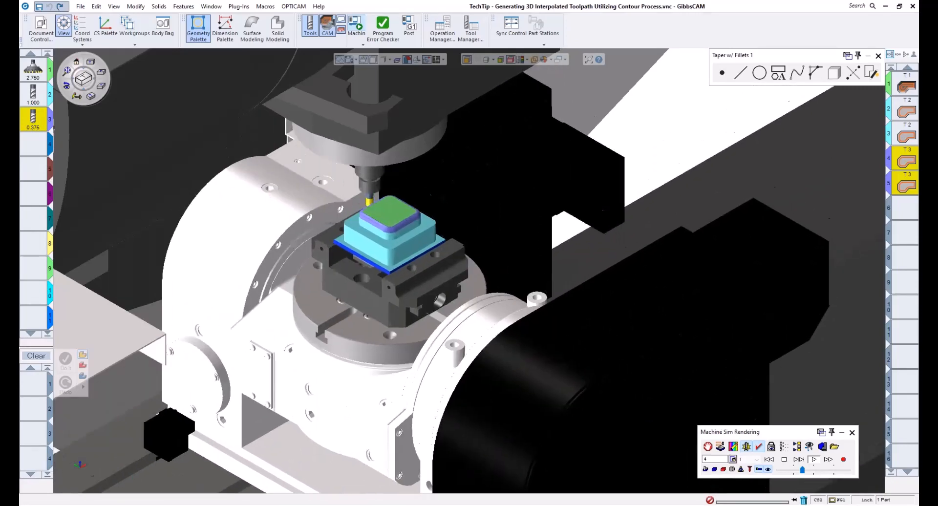
Step: Leave Machine Sim rendering and return to the part view with its contour toolpaths
click(799, 459)
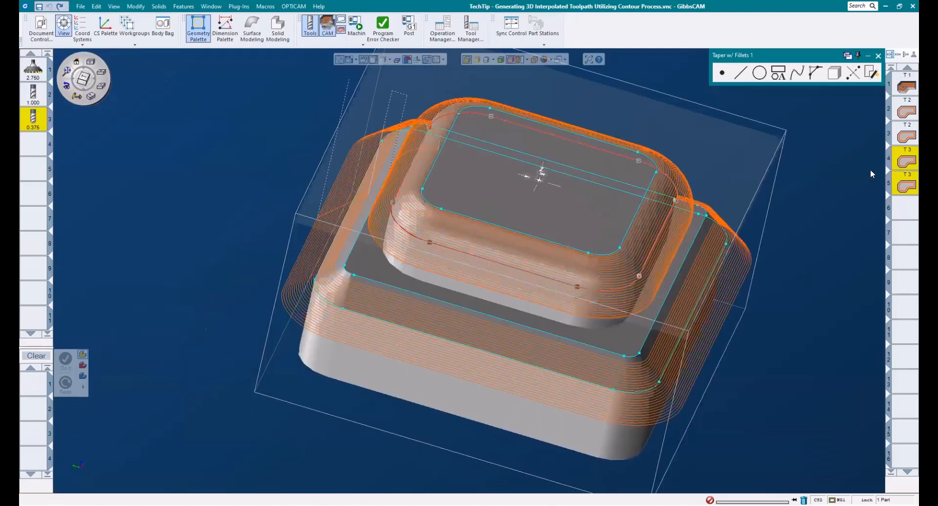
mouse_move(904, 212)
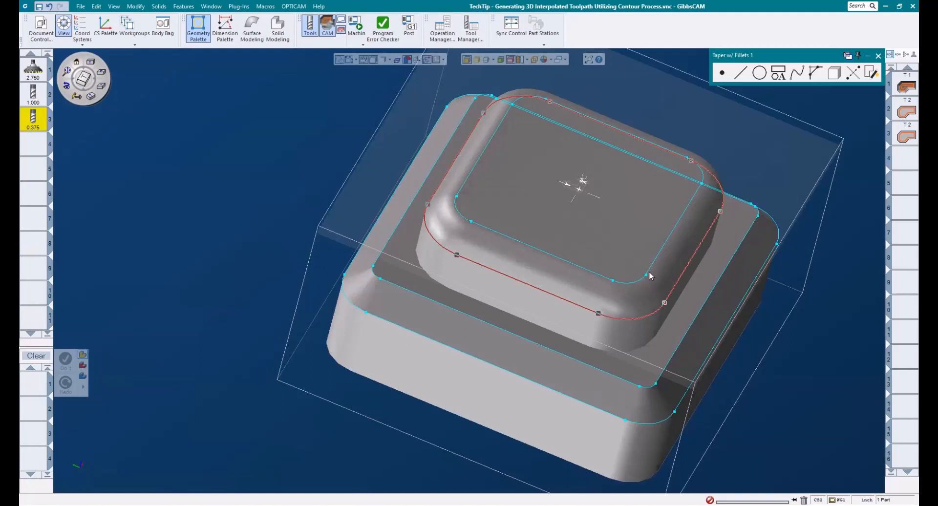
mouse_move(651, 269)
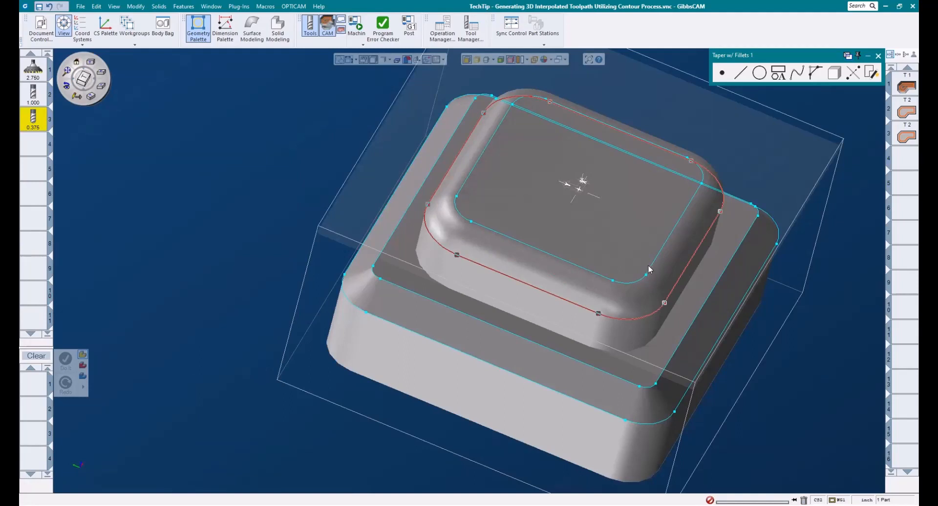
mouse_move(634, 268)
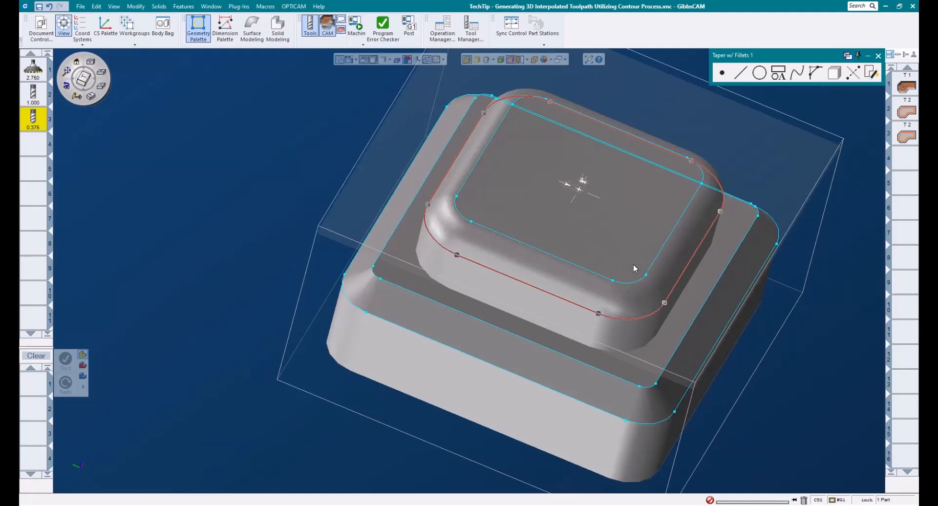
mouse_move(519, 280)
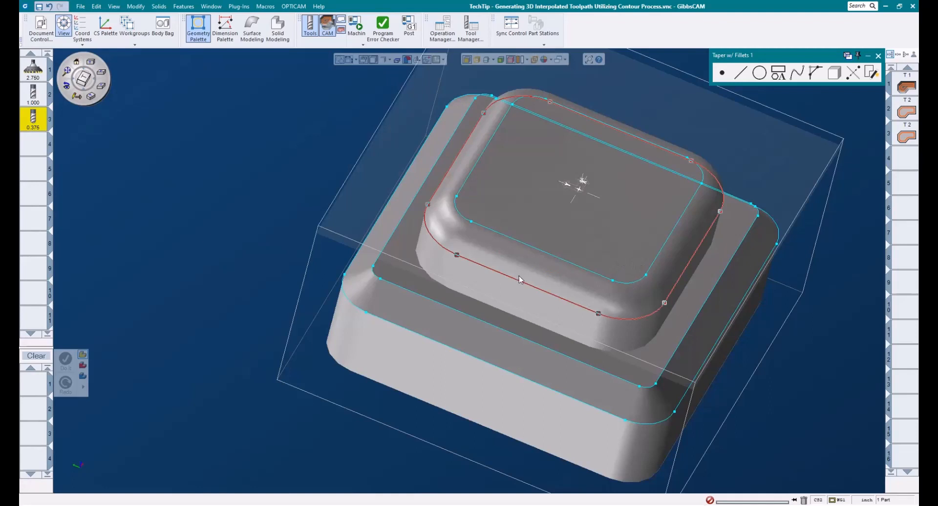
mouse_move(489, 247)
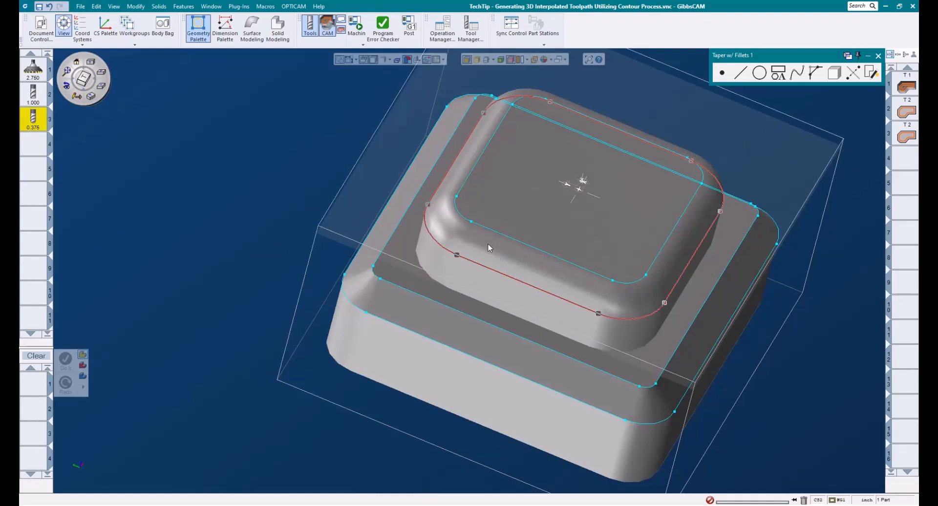
mouse_move(690, 179)
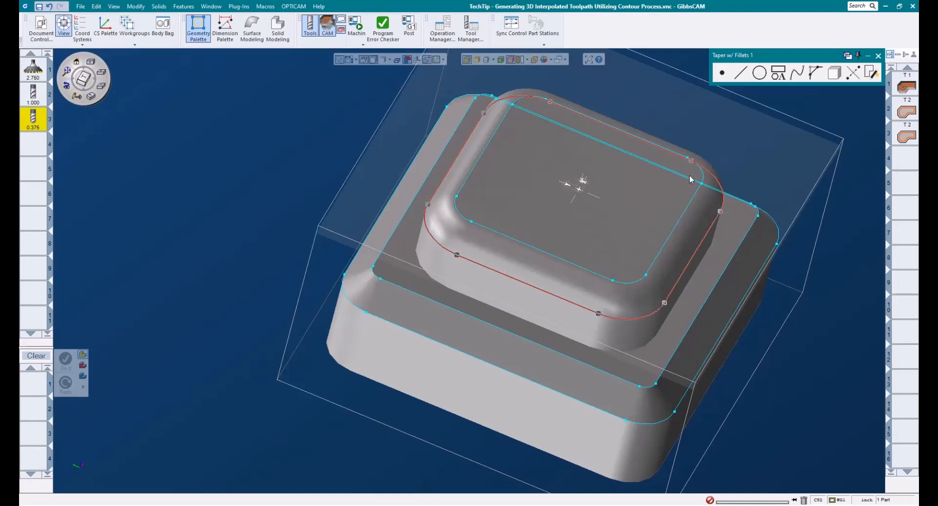
mouse_move(690, 192)
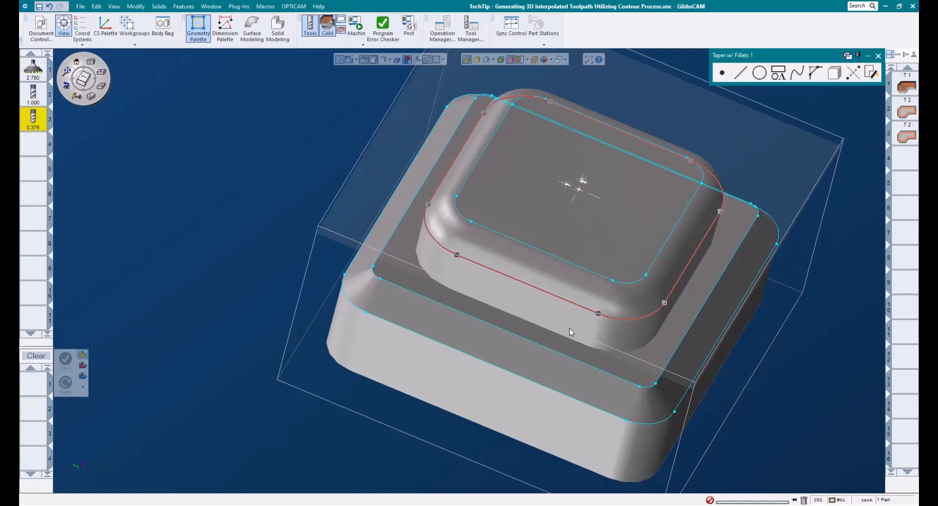
mouse_move(48, 124)
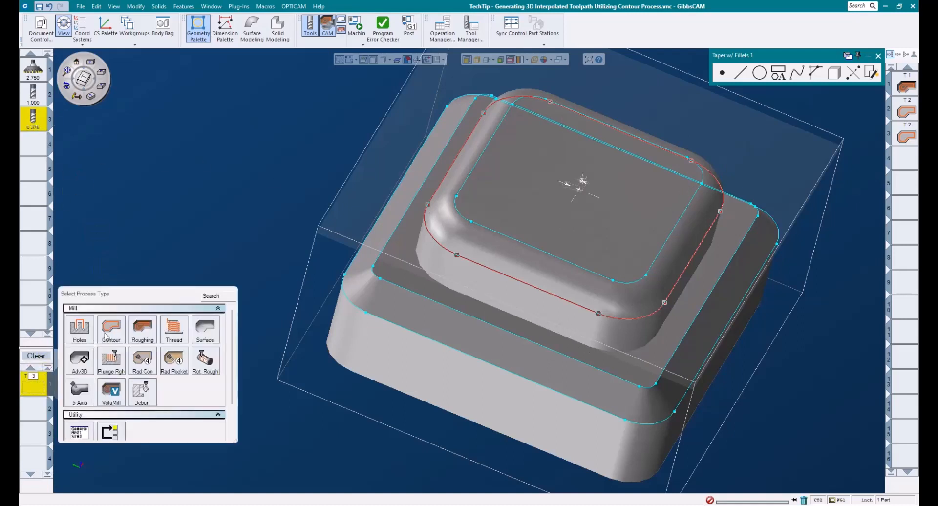
Step: Start a Mill Contour process for the rounded island
click(110, 329)
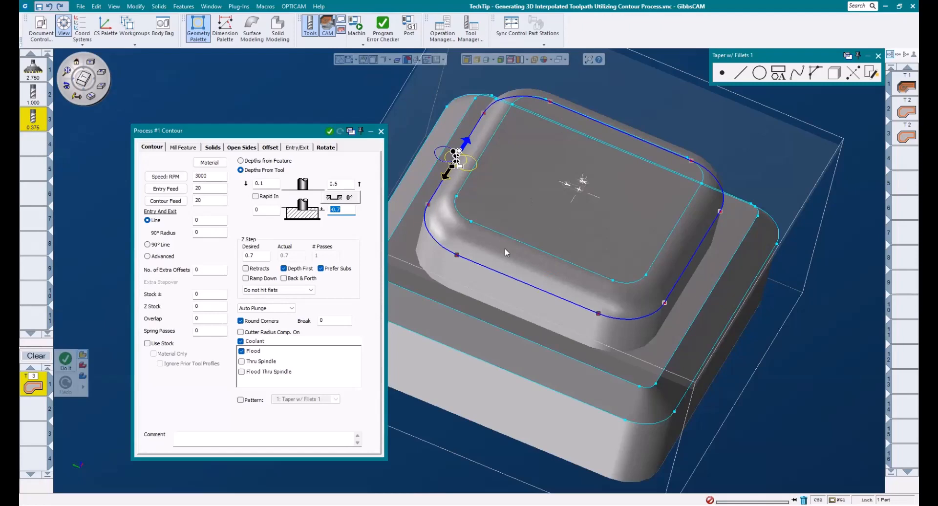
mouse_move(566, 200)
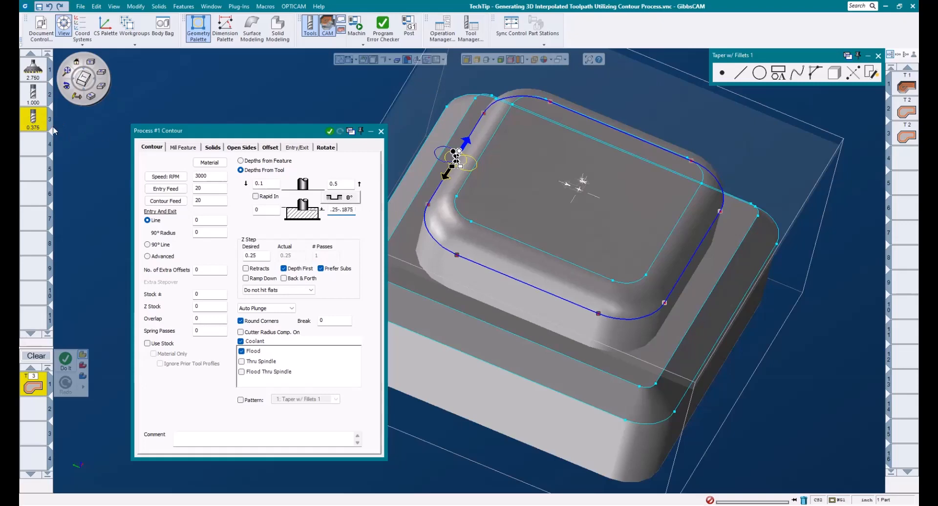
mouse_move(465, 250)
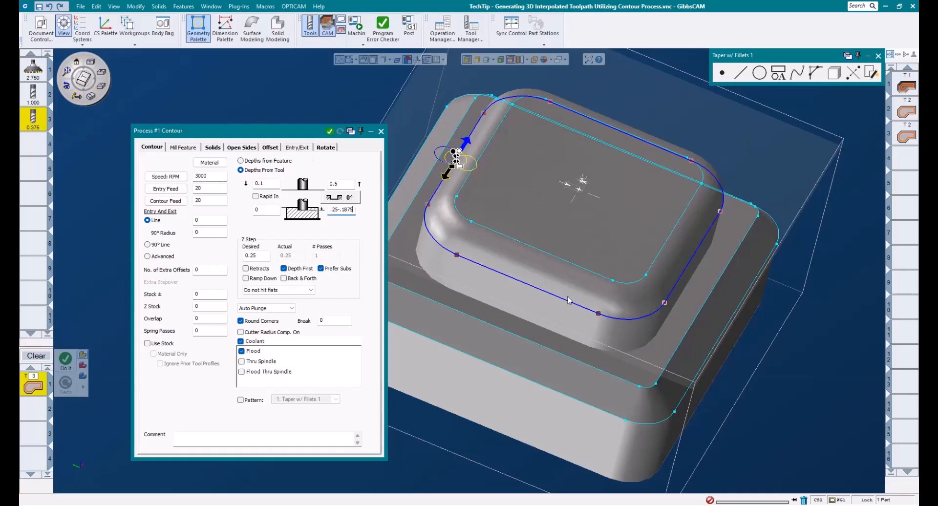
mouse_move(500, 271)
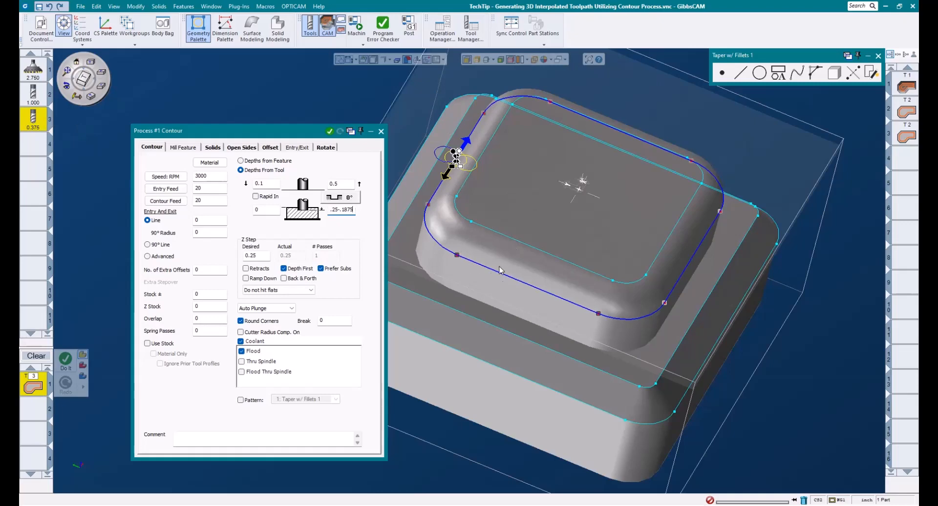
mouse_move(323, 212)
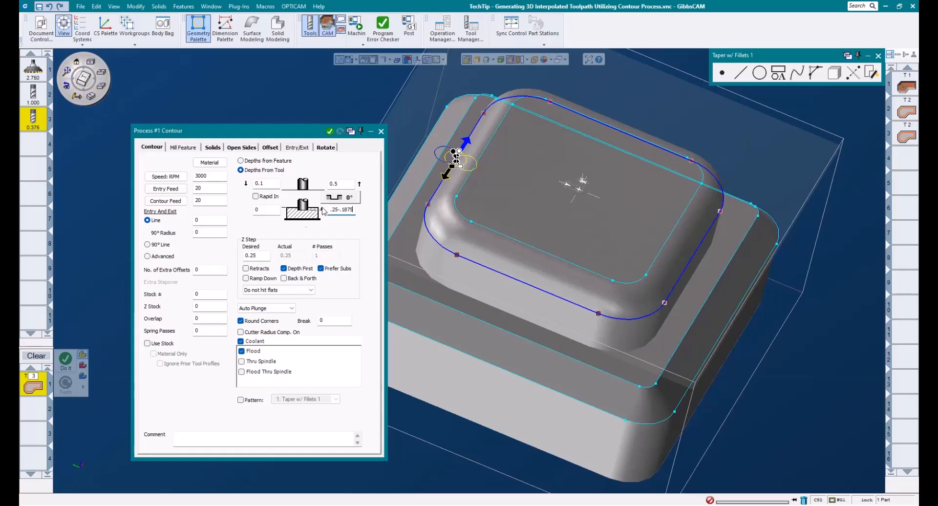
mouse_move(357, 214)
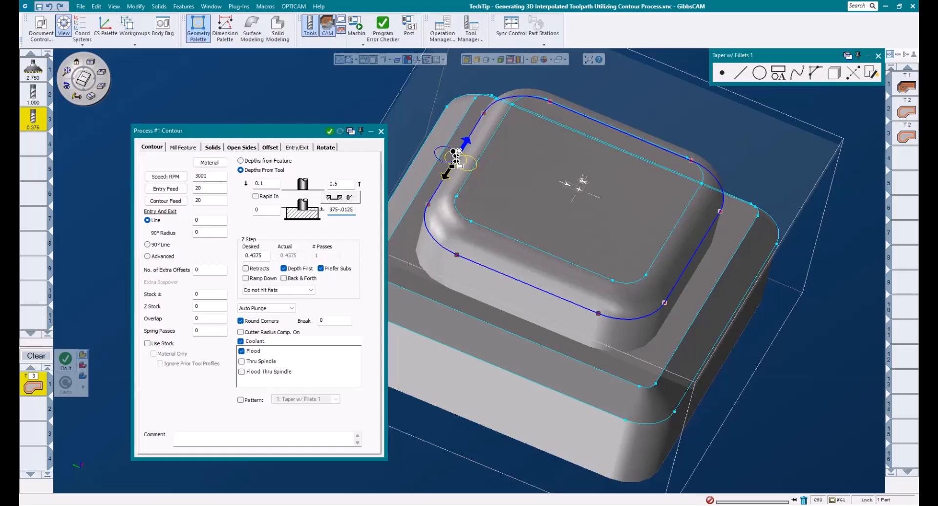
mouse_move(436, 204)
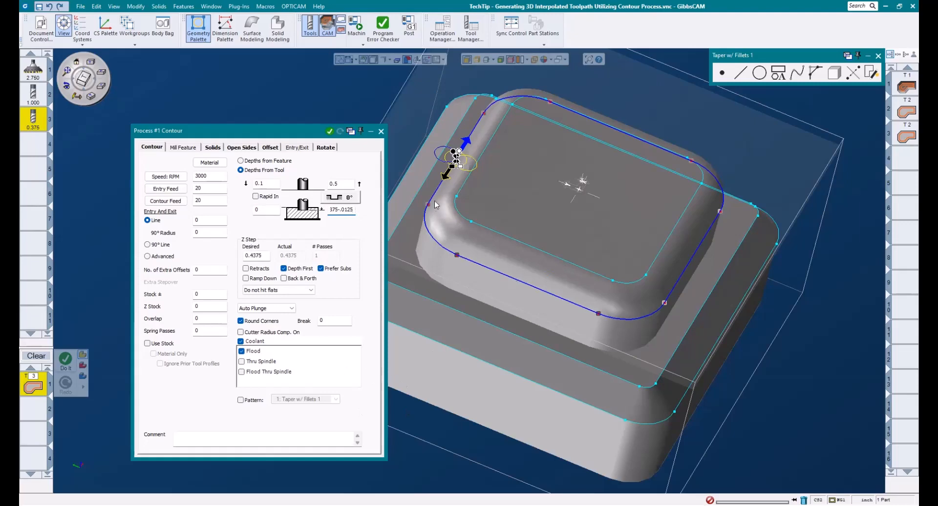
mouse_move(438, 260)
text(-0.45)
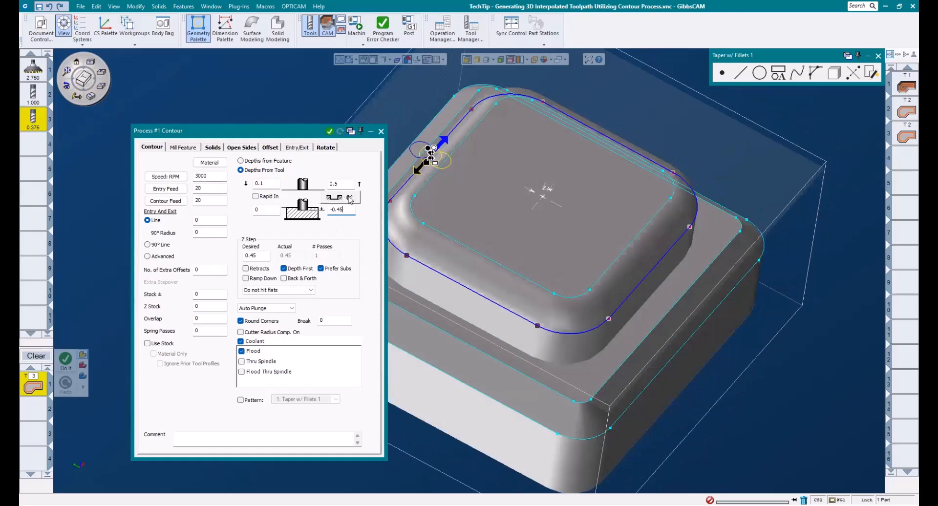
Step: In Wall Choices use Taper w/ Fillets with a 0.25 top fillet and top-down user D steps
click(350, 198)
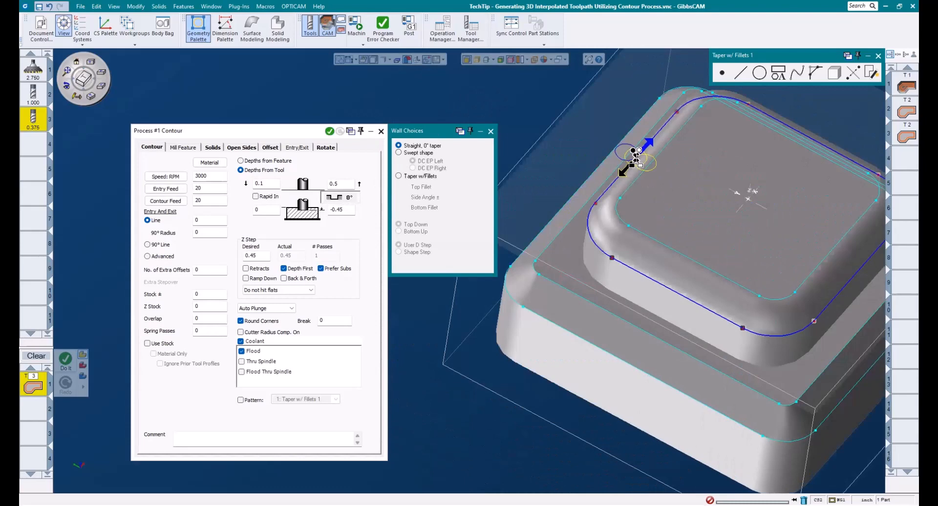
mouse_move(433, 185)
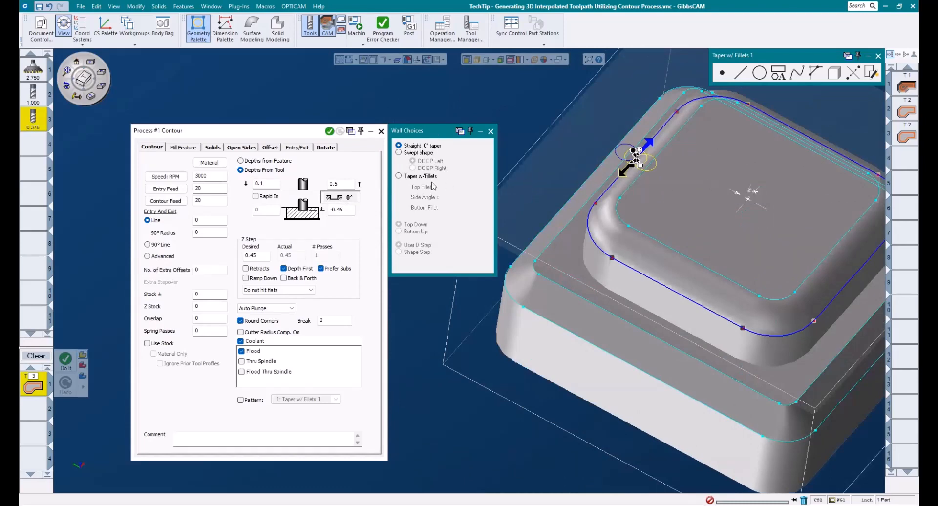
click(398, 176)
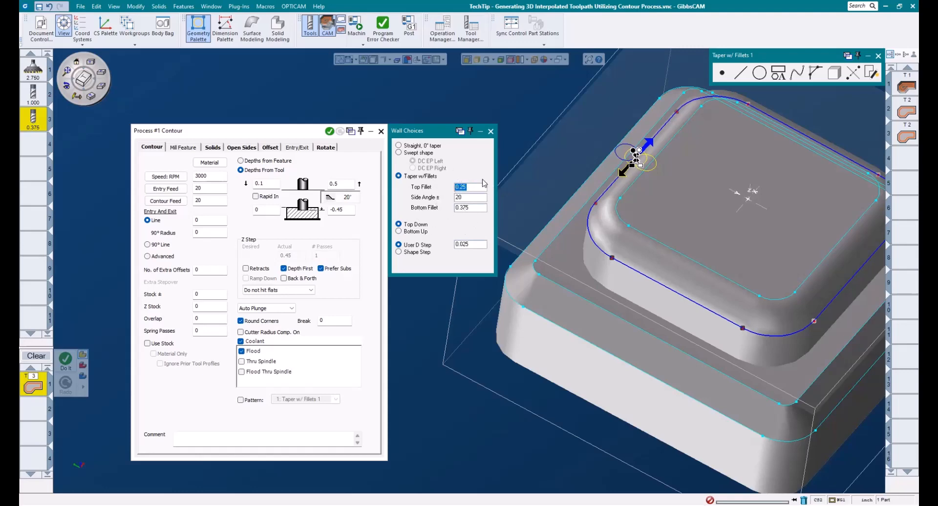
mouse_move(423, 205)
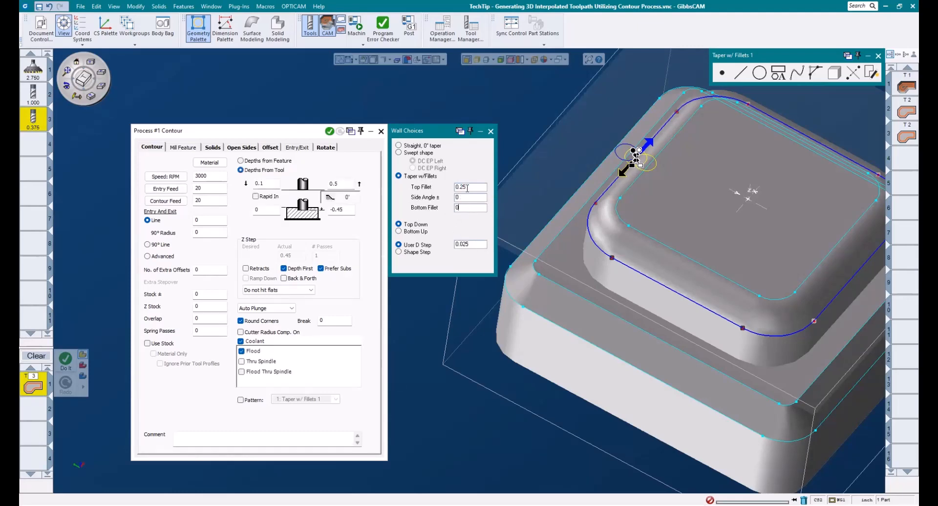
triple_click(470, 187)
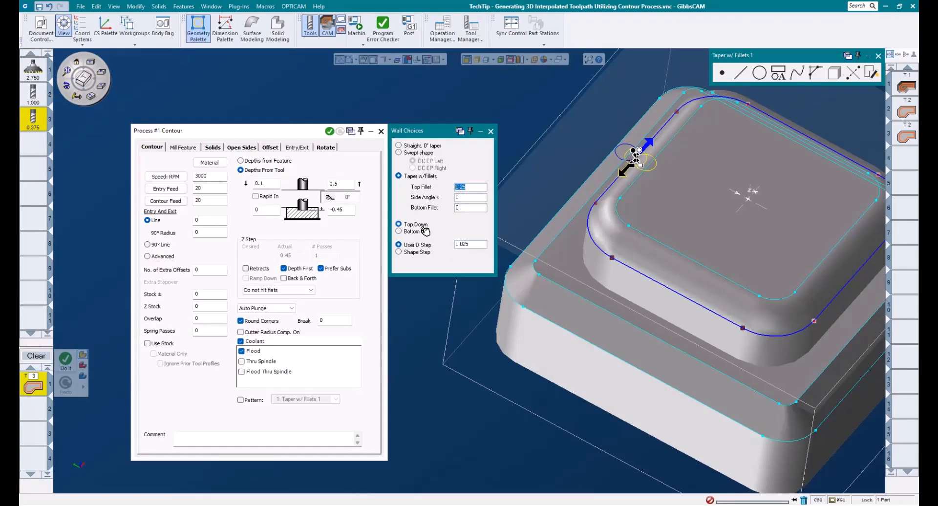
click(399, 224)
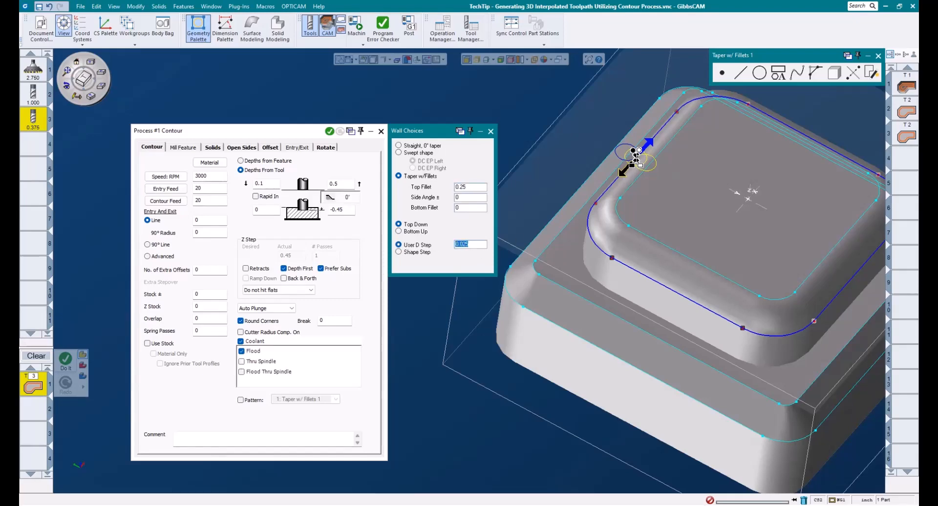
mouse_move(737, 280)
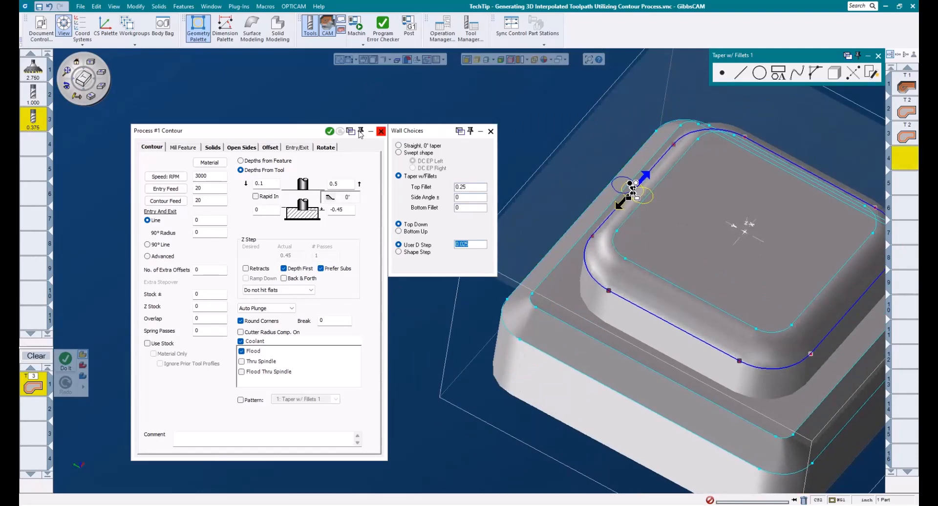
Step: Generate the stacked 3D contour toolpath around the rounded-top island with Do It
click(329, 130)
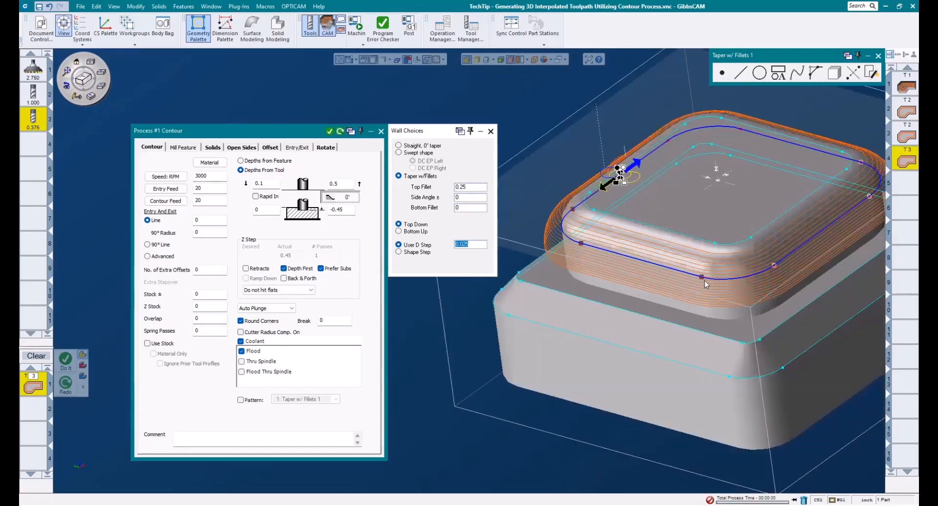
mouse_move(566, 215)
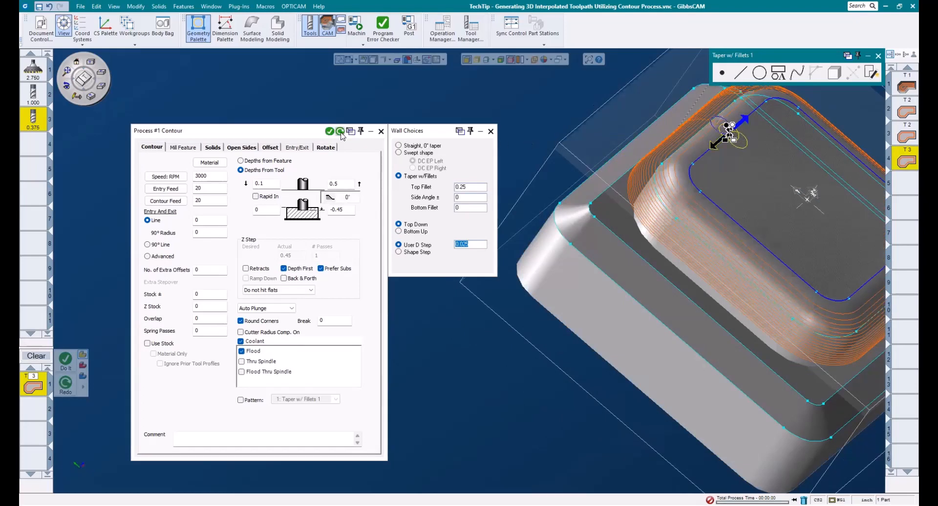
click(340, 131)
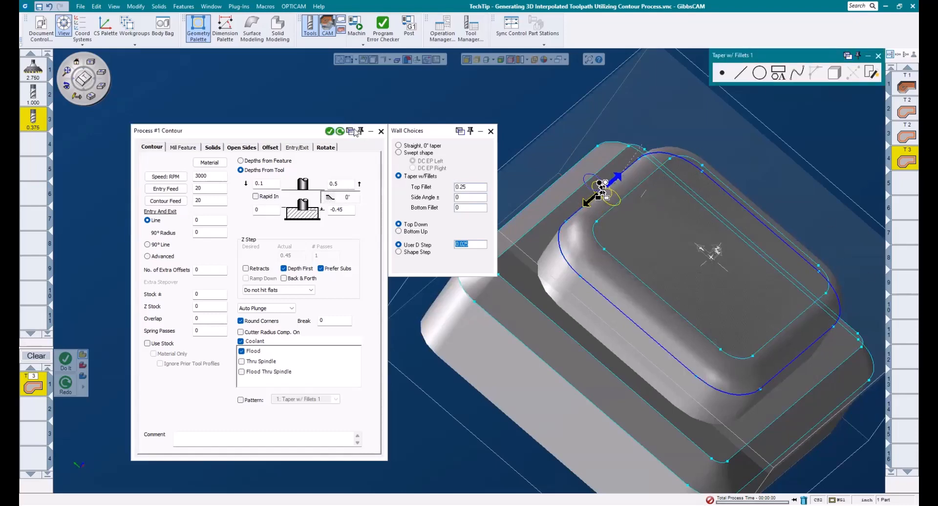
click(329, 131)
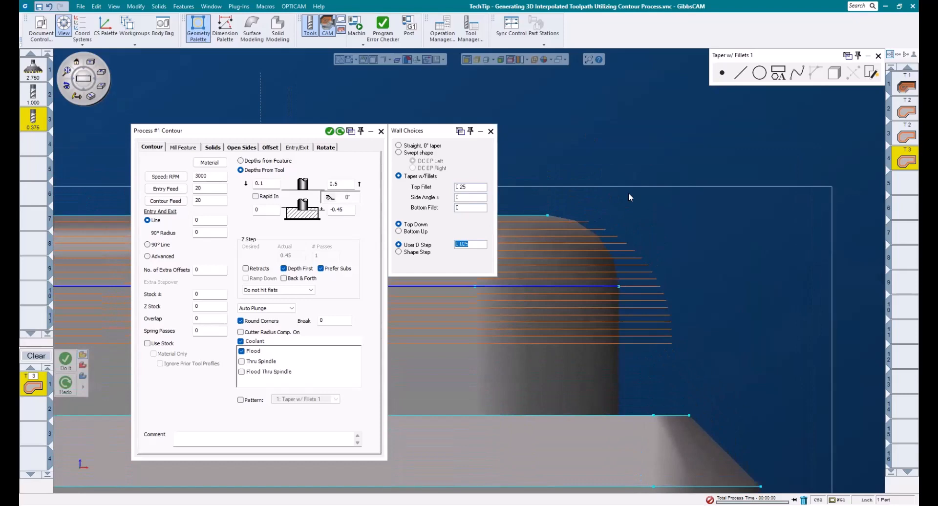
mouse_move(423, 255)
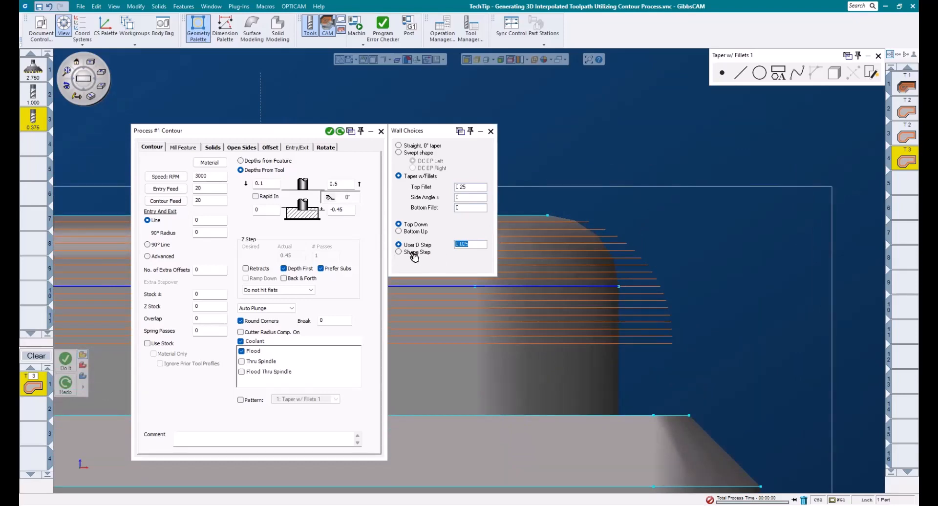
Step: Switch wall stepping to Shape Step with a .001 ridge height and redo the toolpath
click(398, 253)
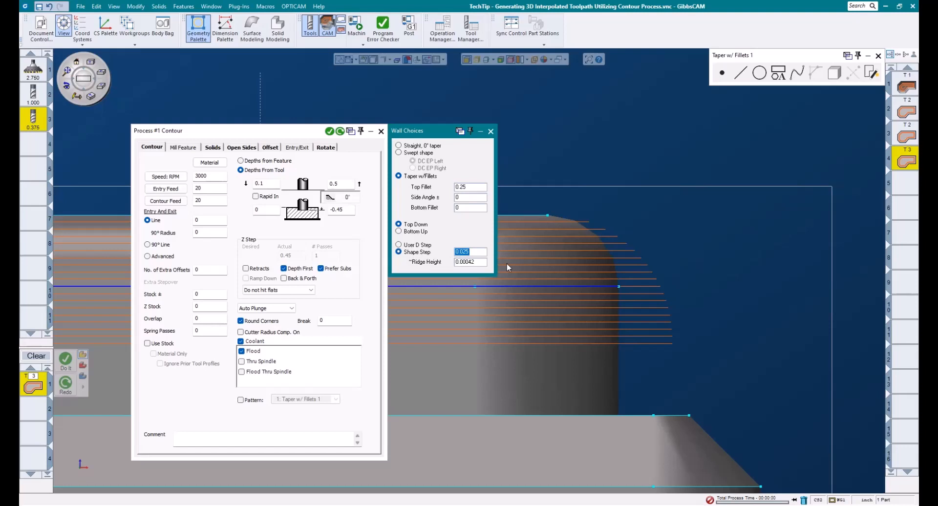
mouse_move(502, 276)
text(.001)
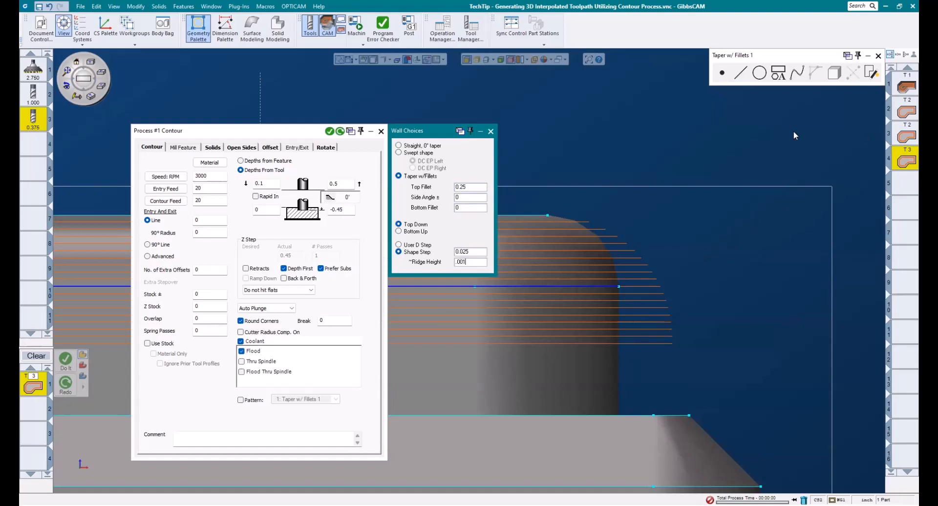
click(340, 131)
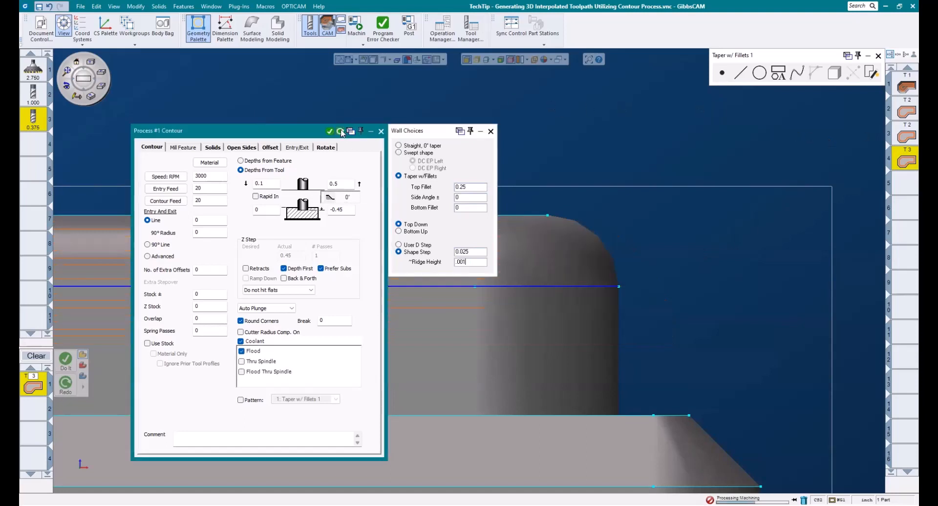
click(340, 131)
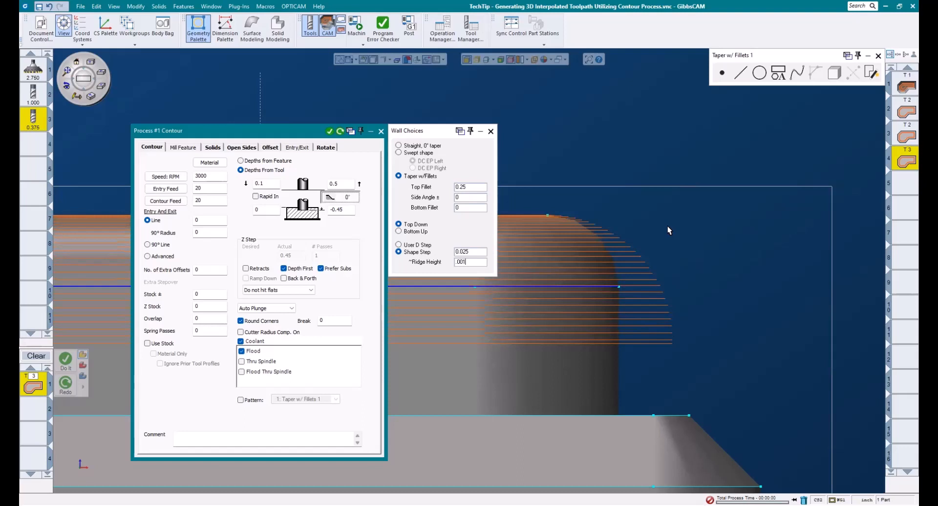
mouse_move(570, 215)
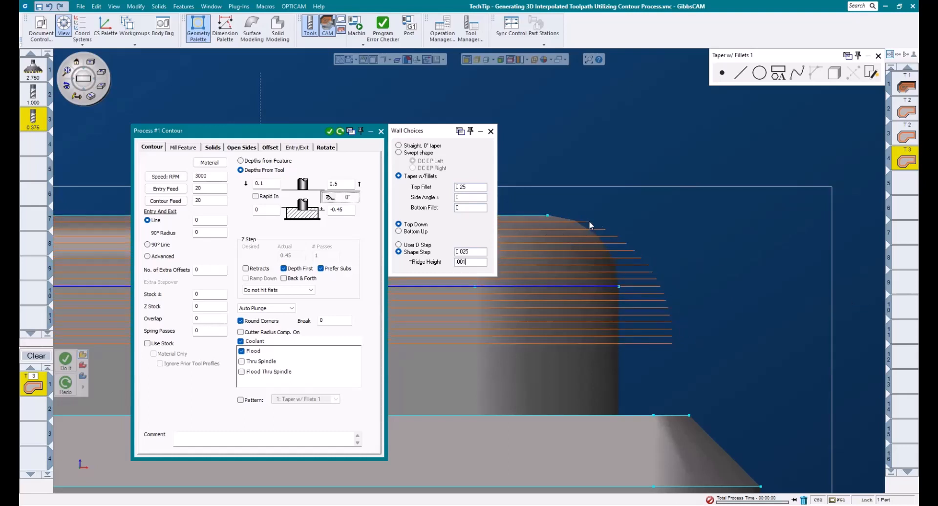
mouse_move(684, 319)
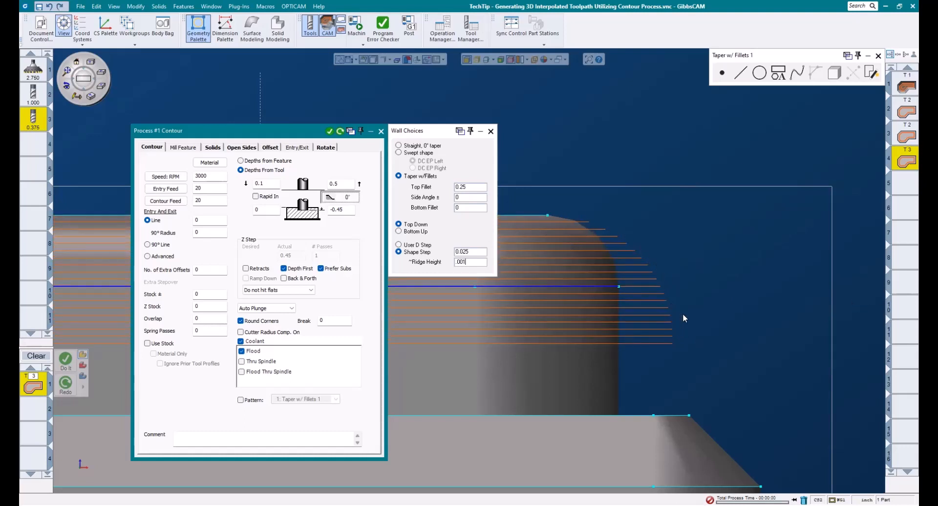
mouse_move(698, 308)
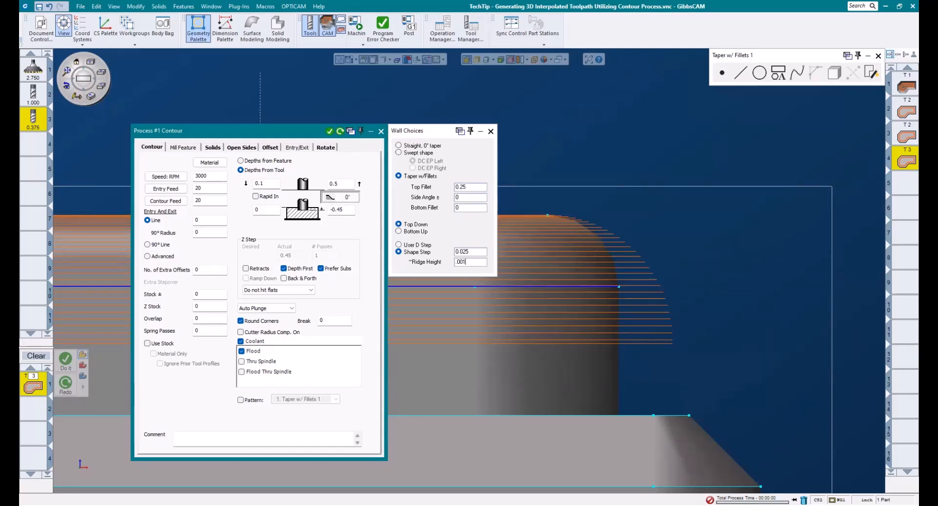
mouse_move(650, 257)
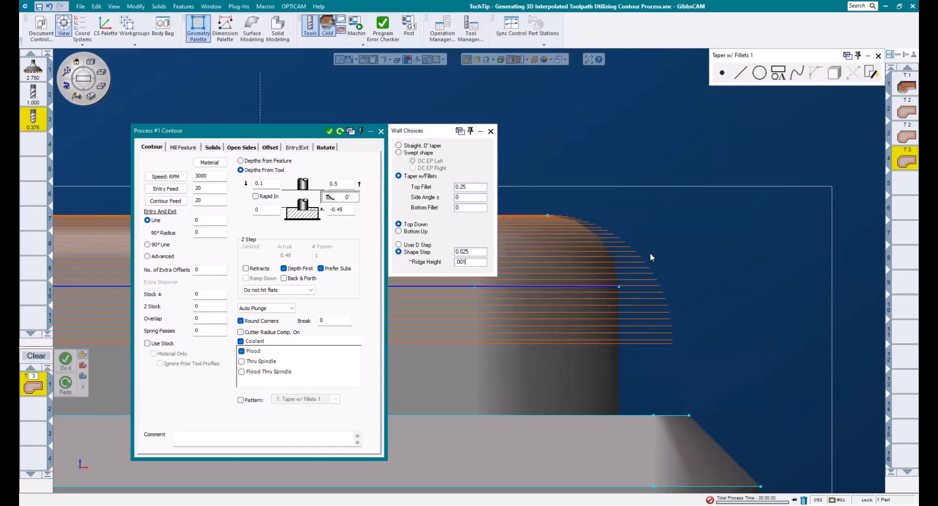
Step: Reset side angle and bottom fillet to 0, then launch Machine Sim on the stock block
triple_click(337, 209)
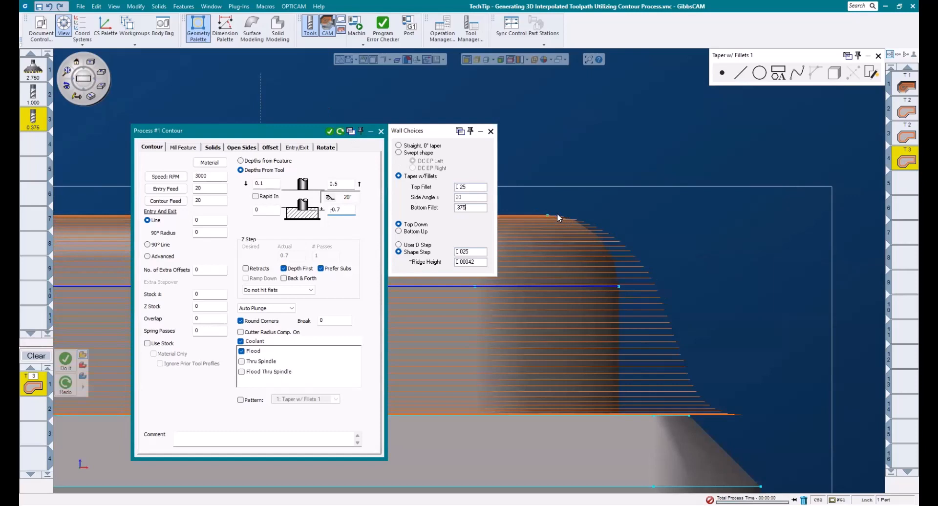
mouse_move(652, 279)
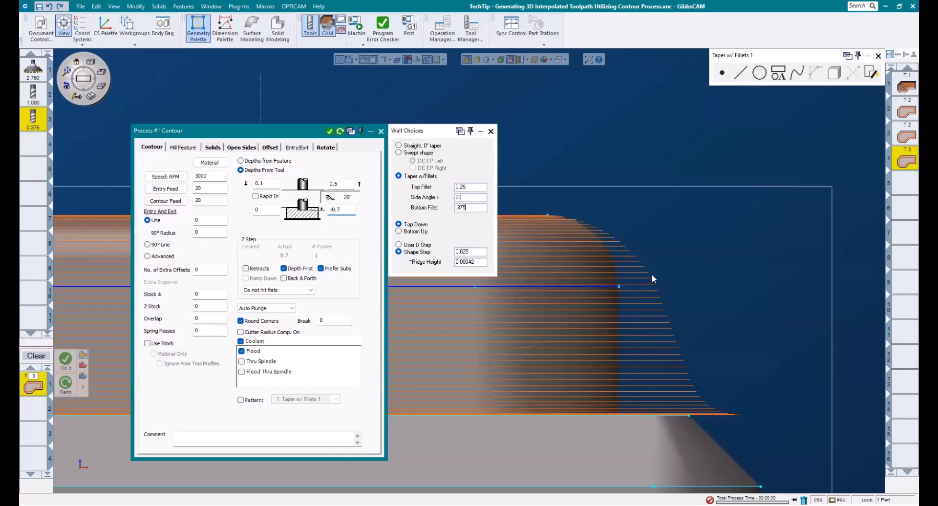
mouse_move(567, 226)
text(0)
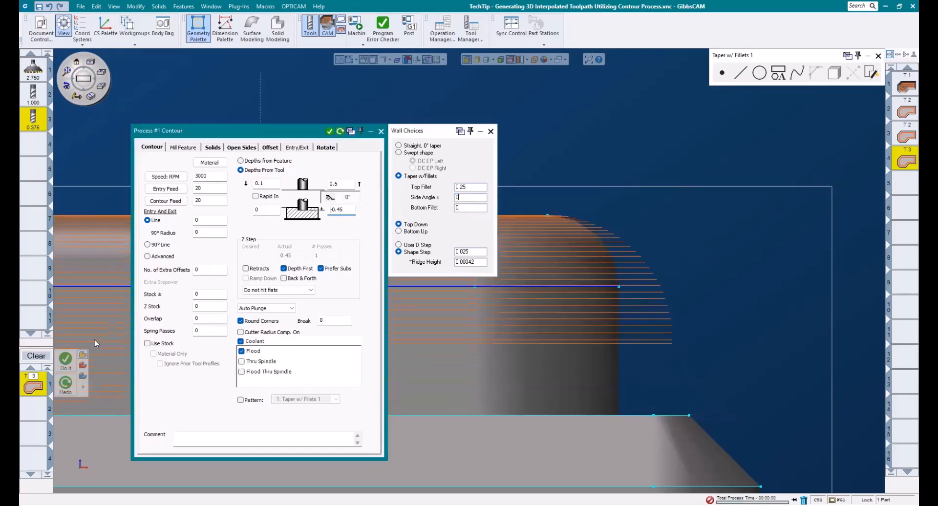
click(65, 358)
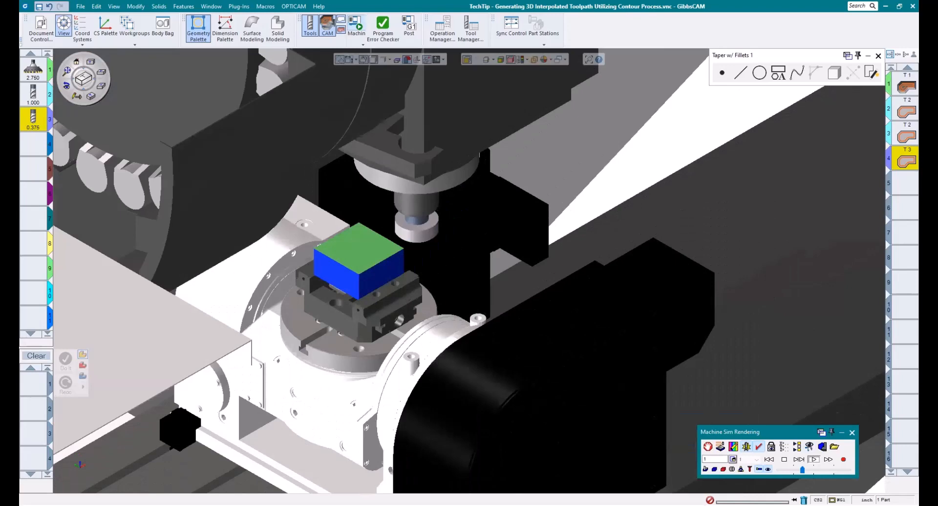
Step: Play the machine simulation and adjust its speed to cut the rounded-top island
click(814, 460)
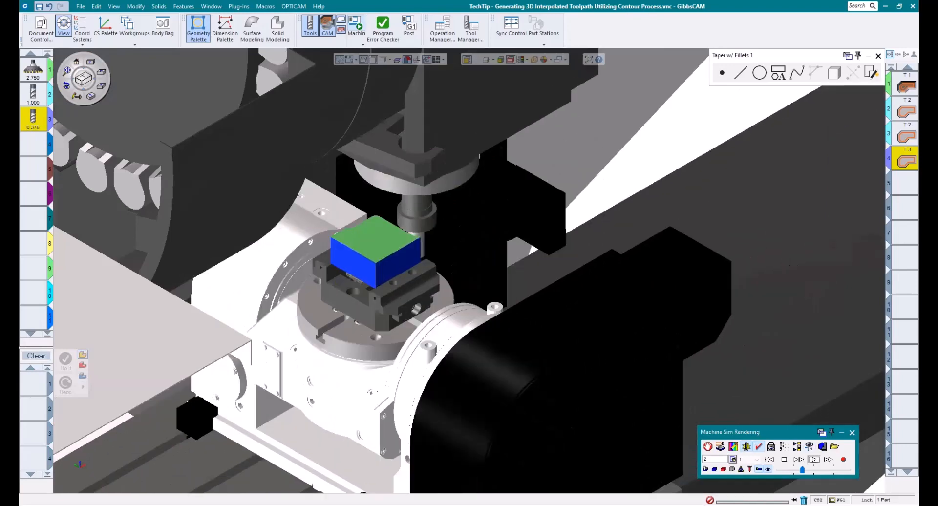
click(814, 459)
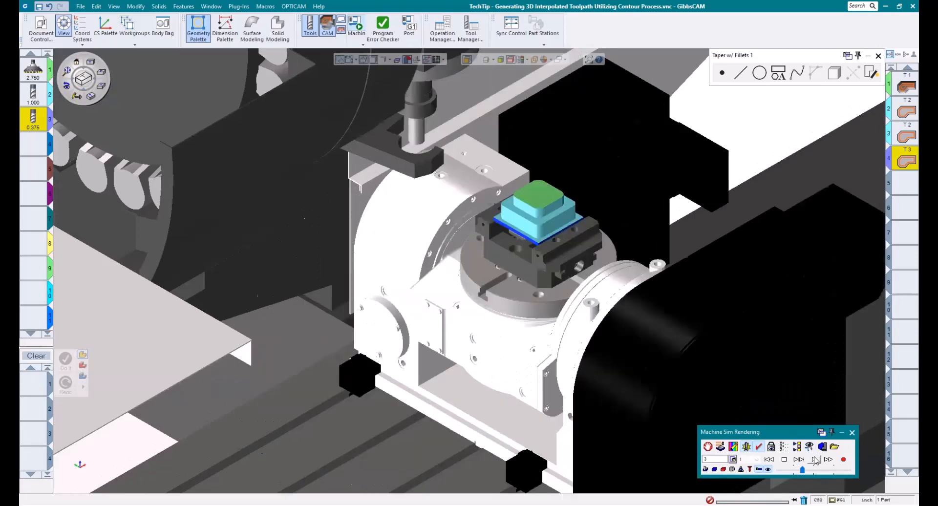
click(814, 459)
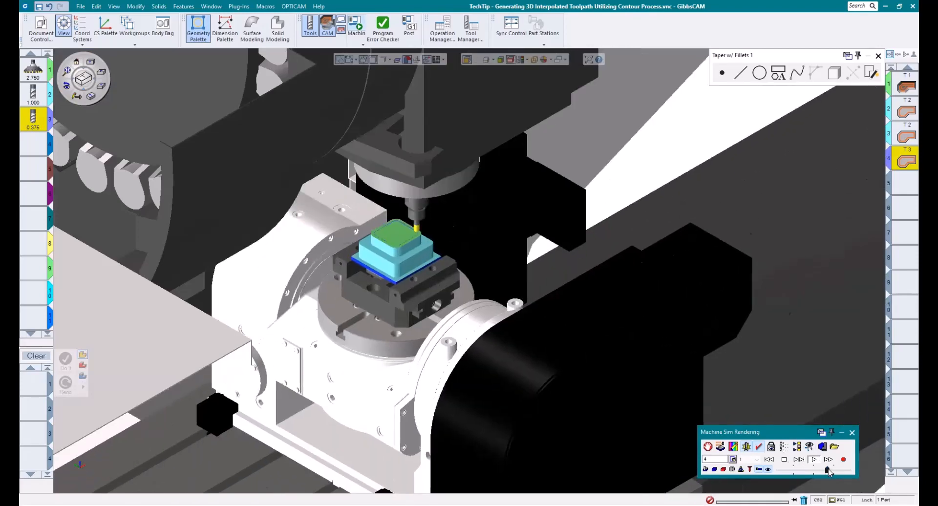